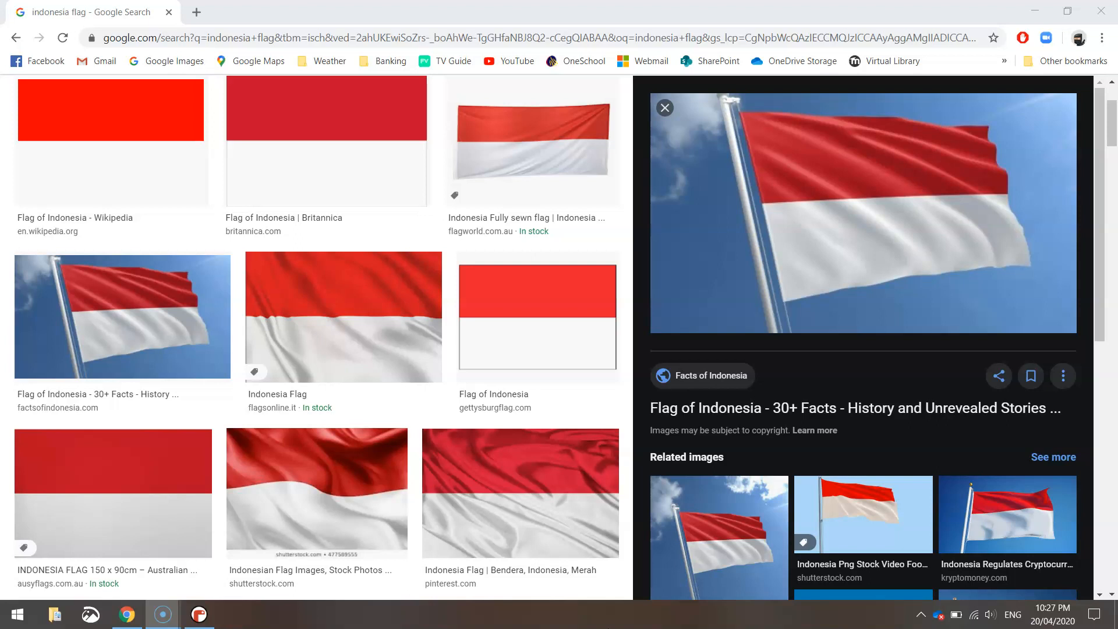
Leave the Indonesia flag images in Chrome and switch to the blank Mu editor.
left_click(198, 614)
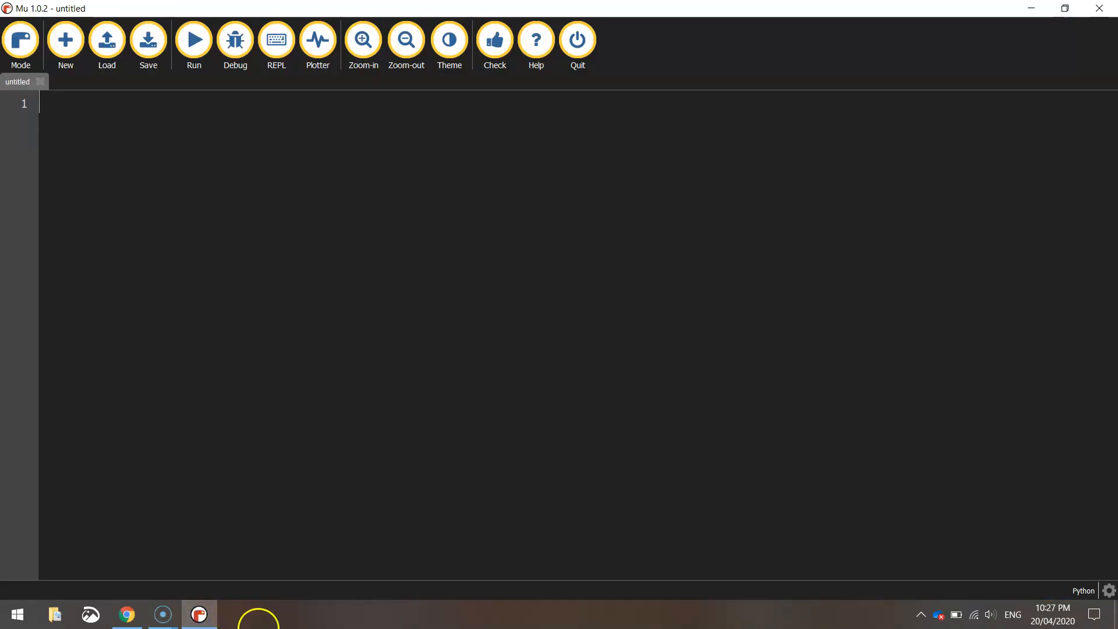
Enlarge the code text and write 'from turtle import *' as the first line.
left_click(363, 39)
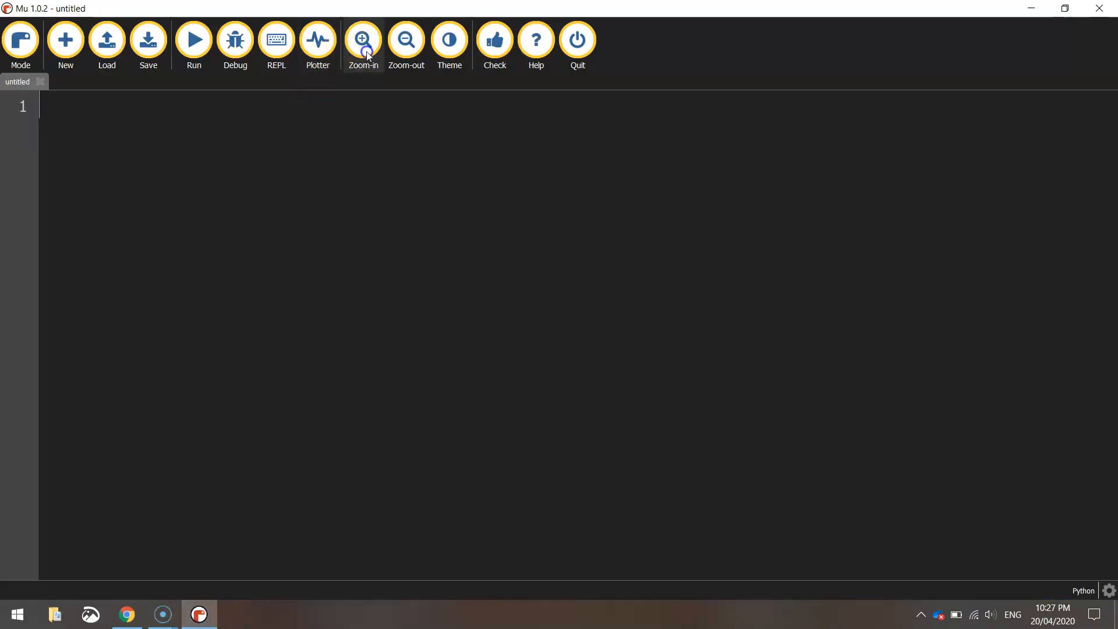
type("from")
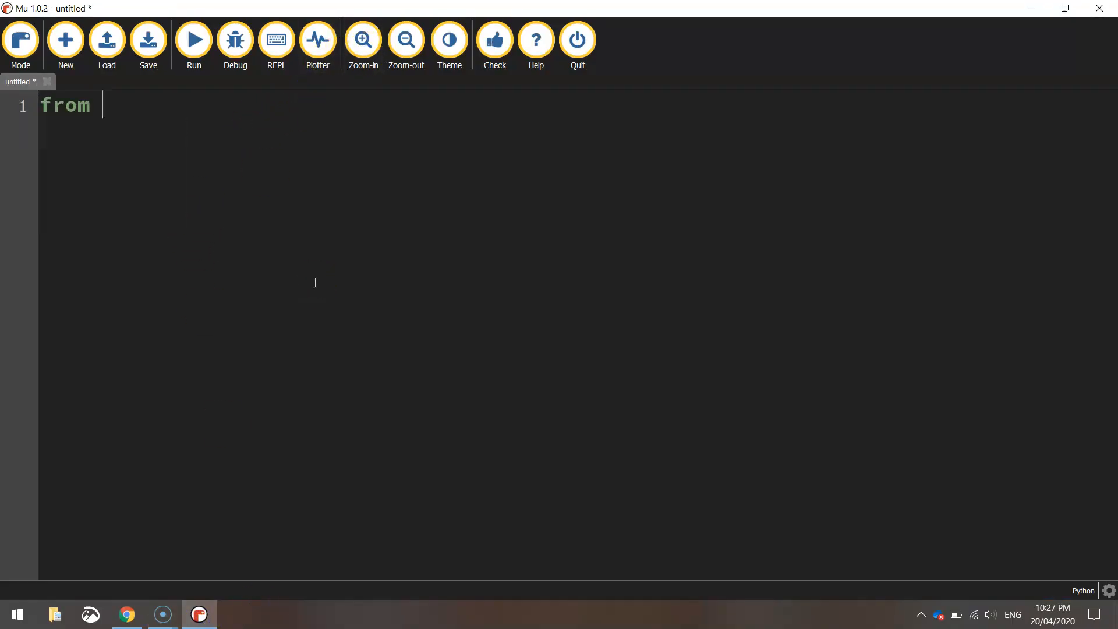
type("turtle imp")
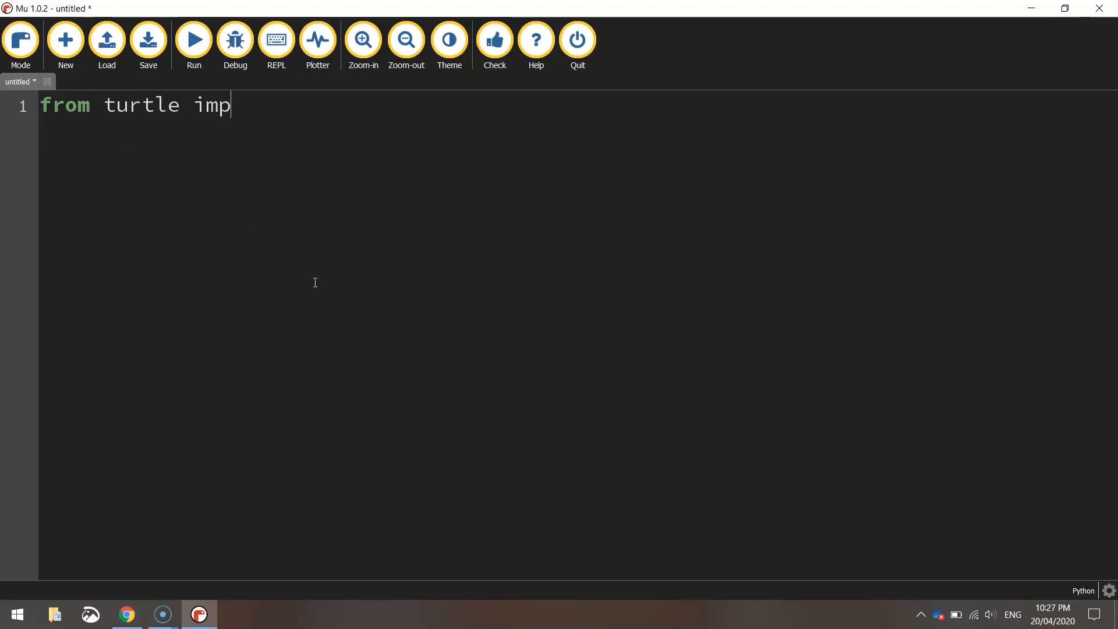
type("ort *")
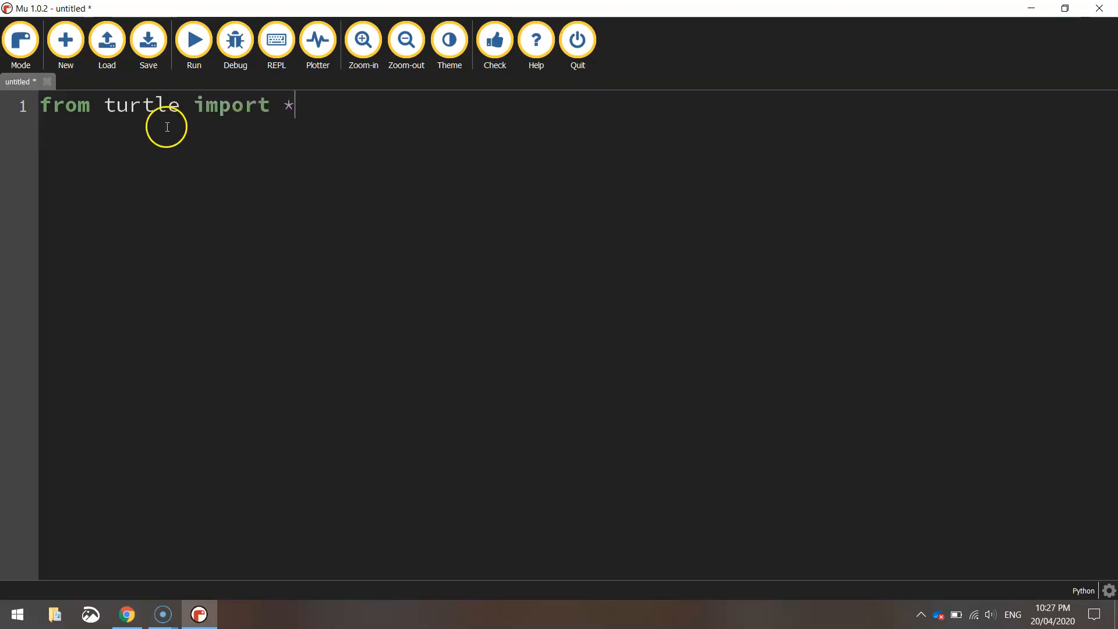
double_click(142, 105)
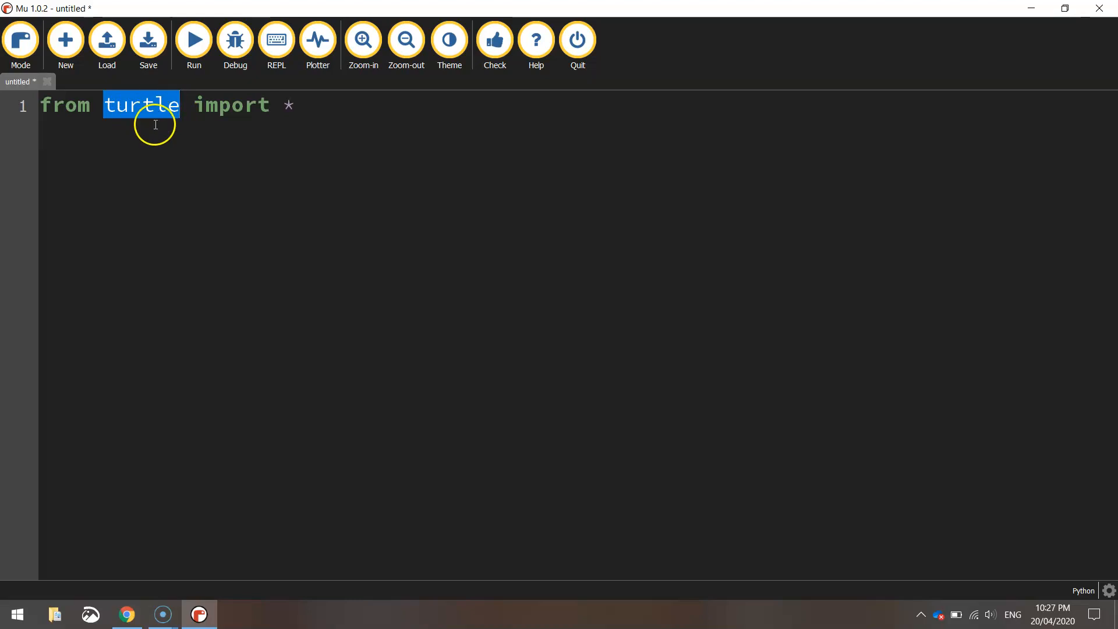
left_click(181, 131)
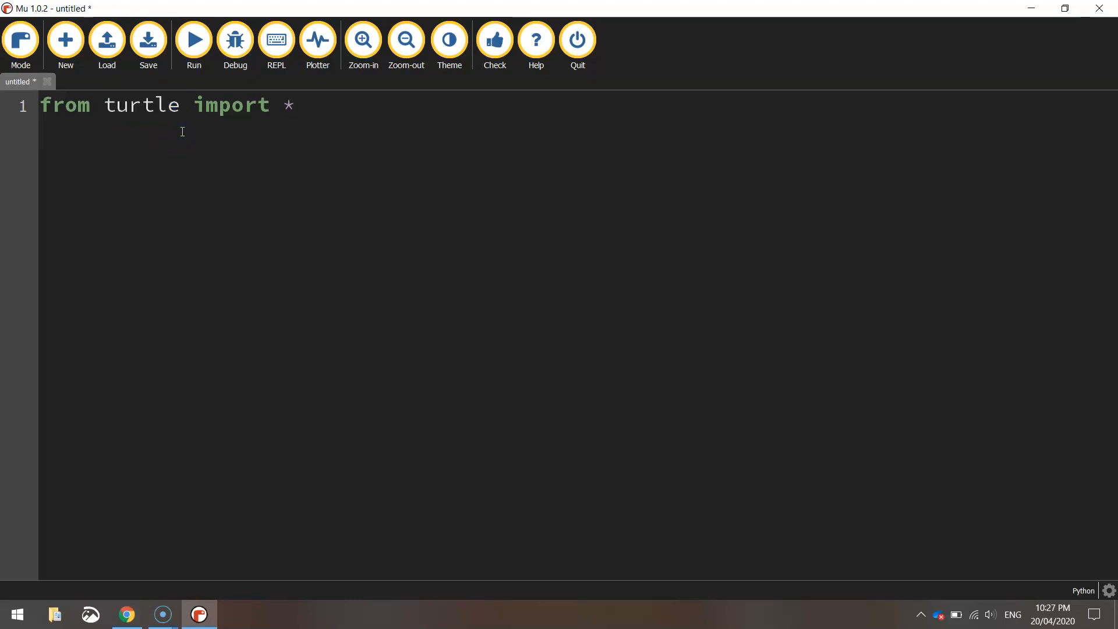
double_click(289, 105)
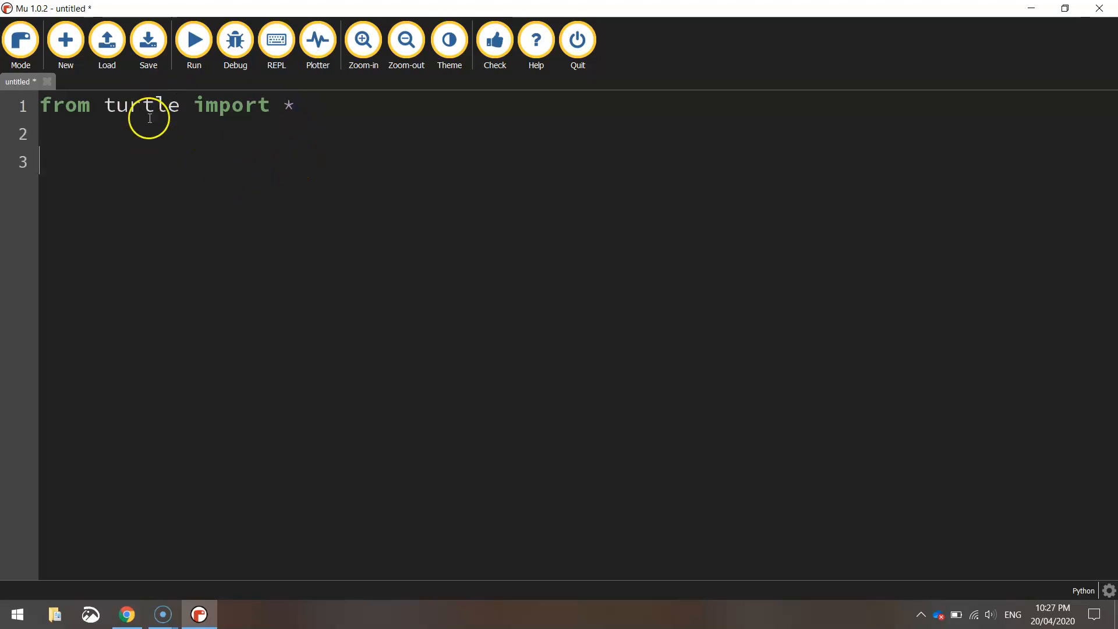
Add the speed(0) and setup(800, 500) lines below the import.
type("spe")
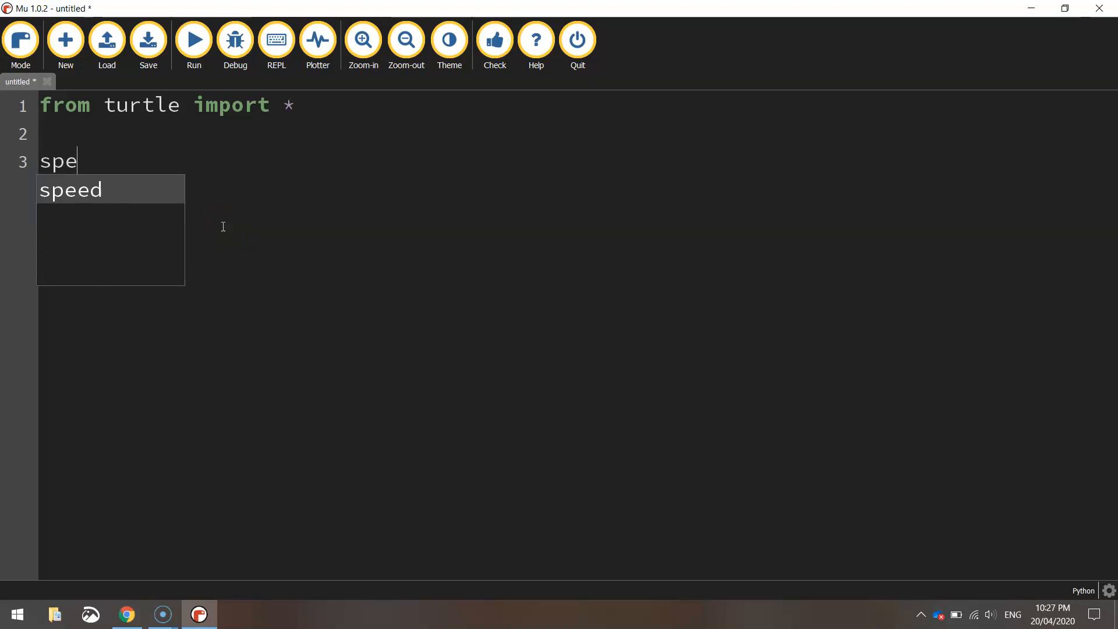
type("ed(90")
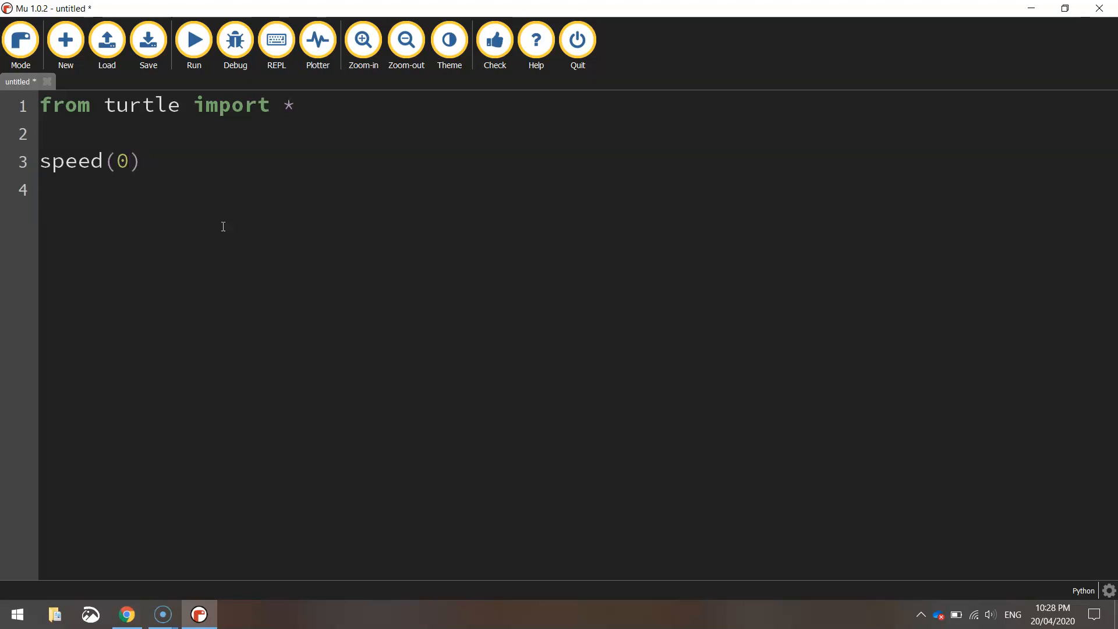
type("se")
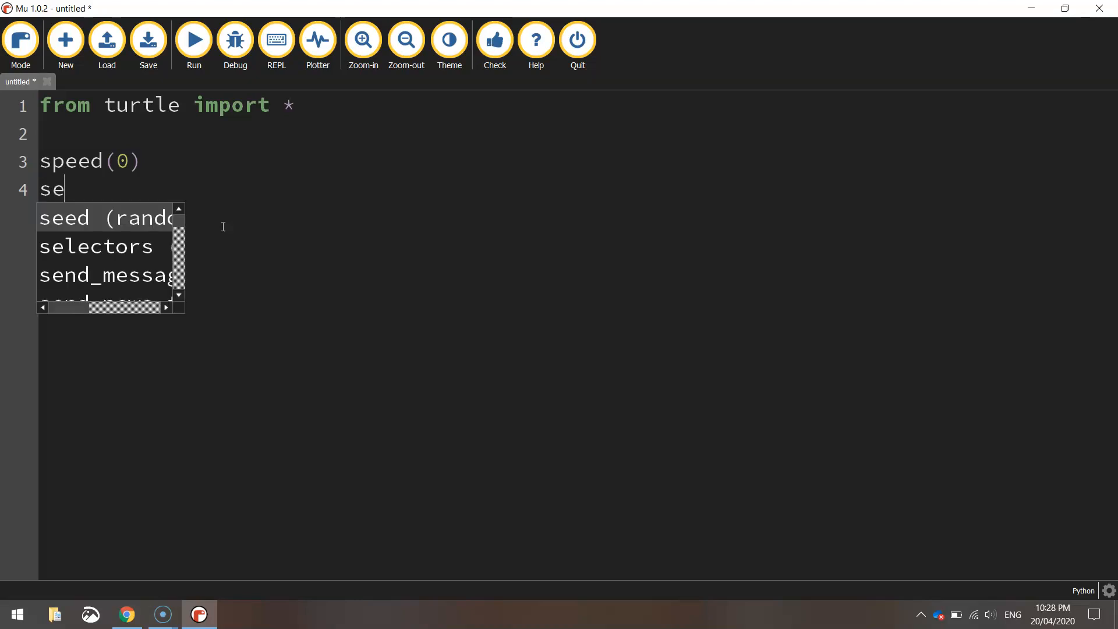
type("tup(")
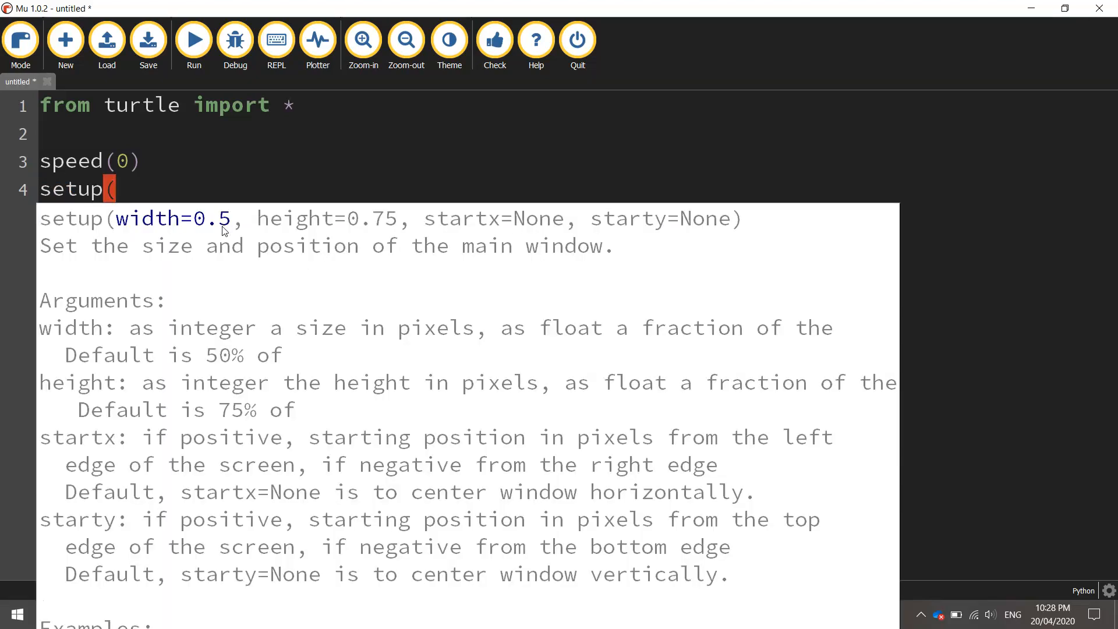
type("800")
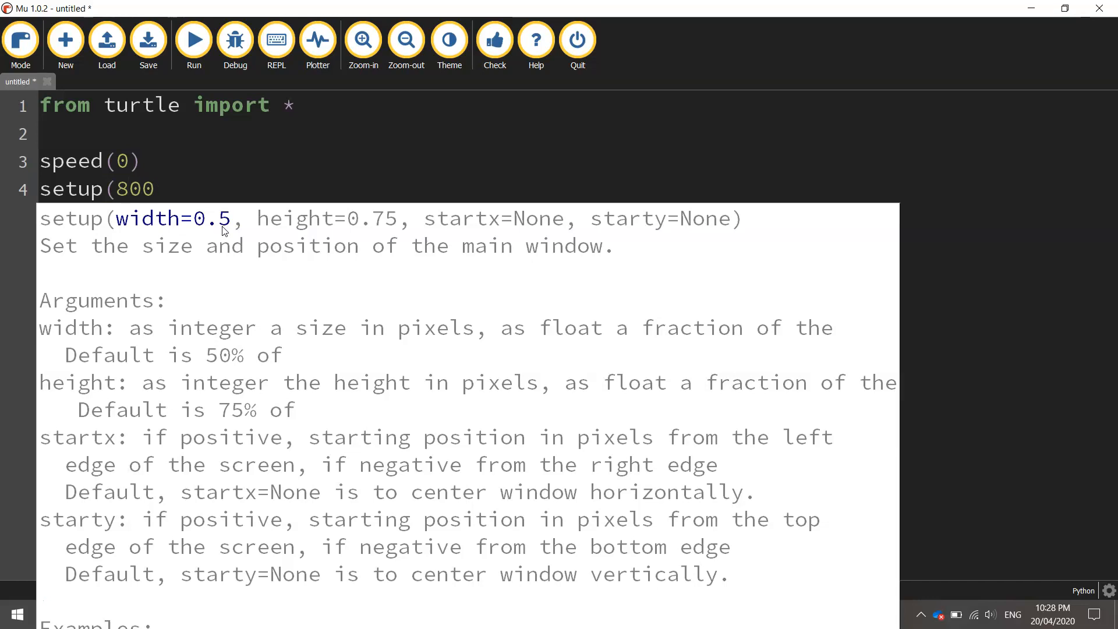
type(",")
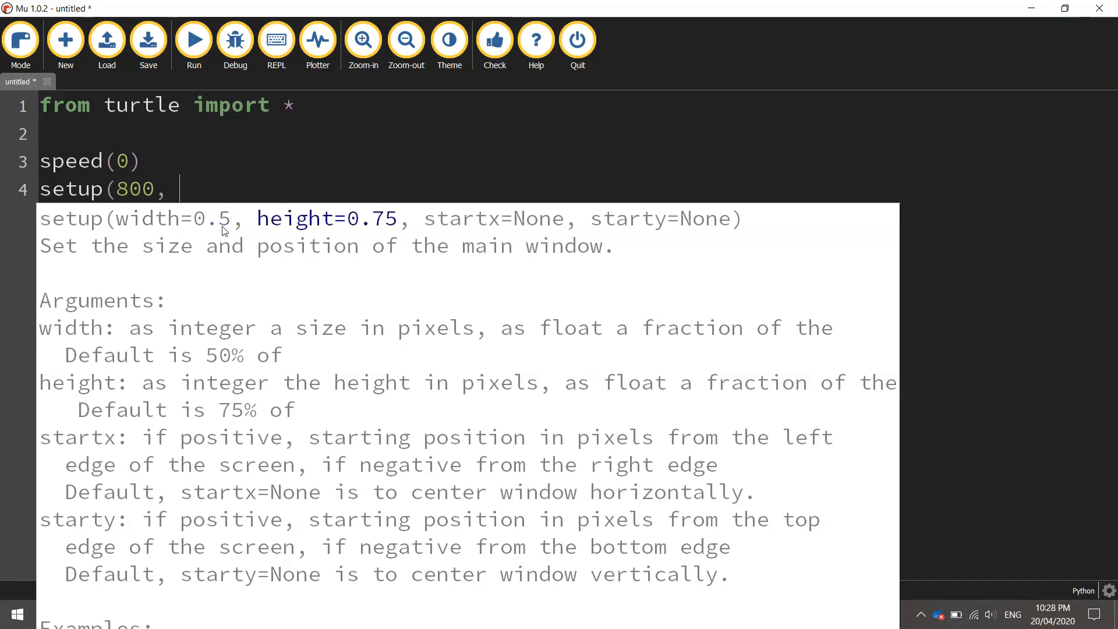
type("500)")
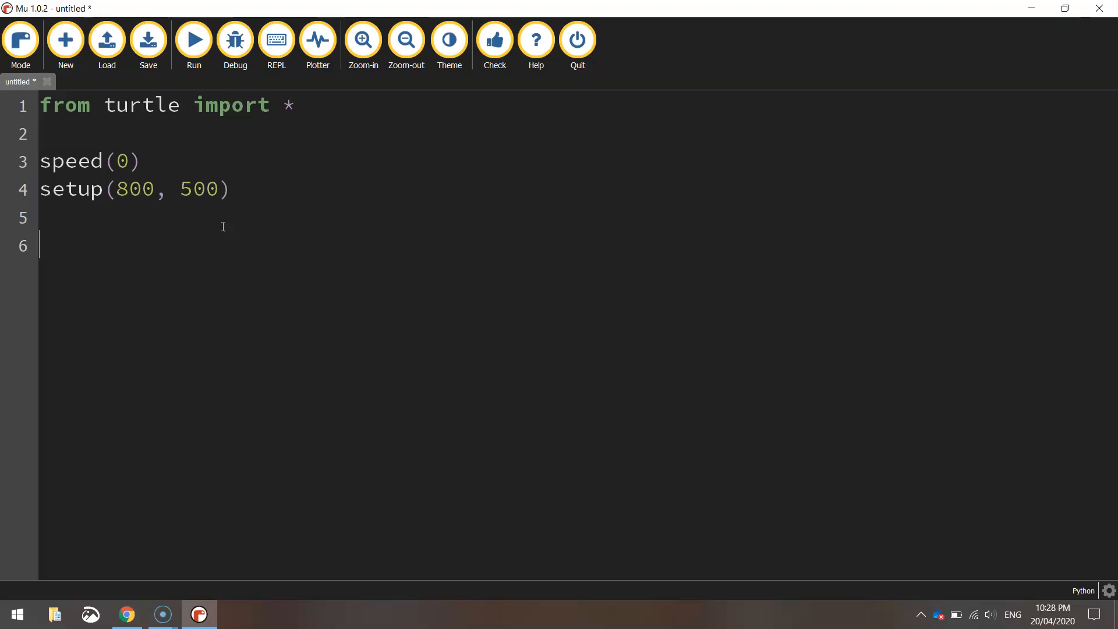
type("penup(")
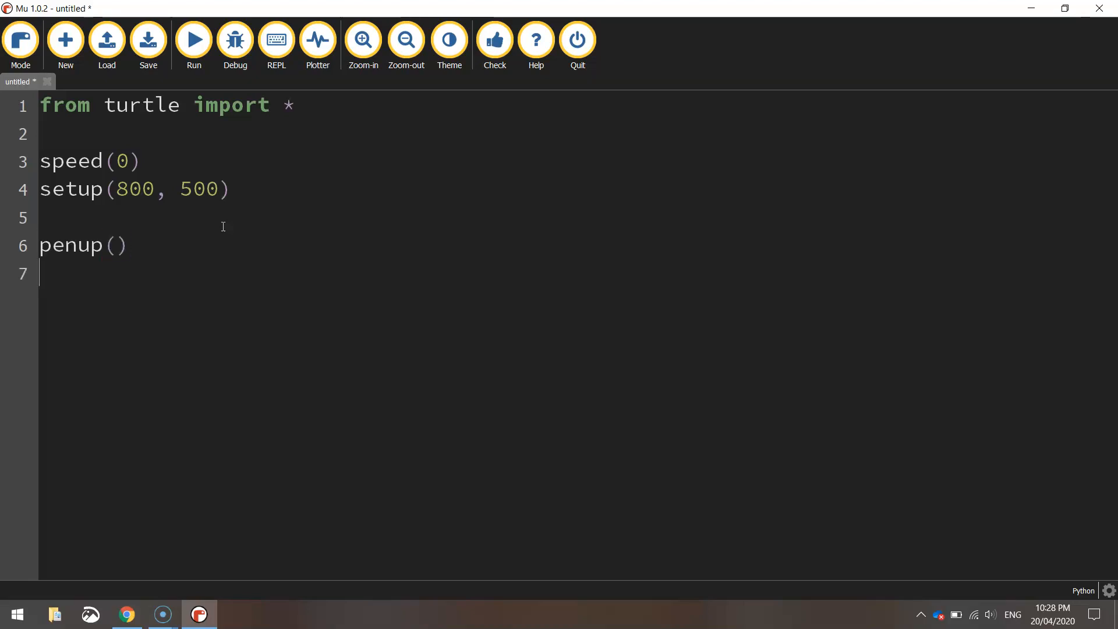
type("goto(")
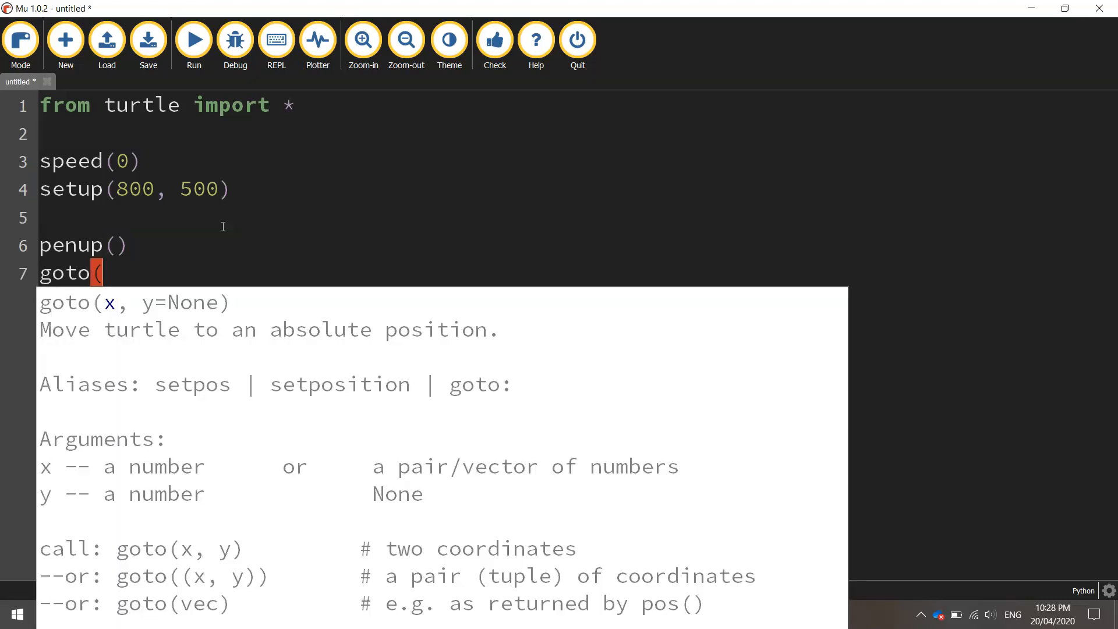
type("-400,")
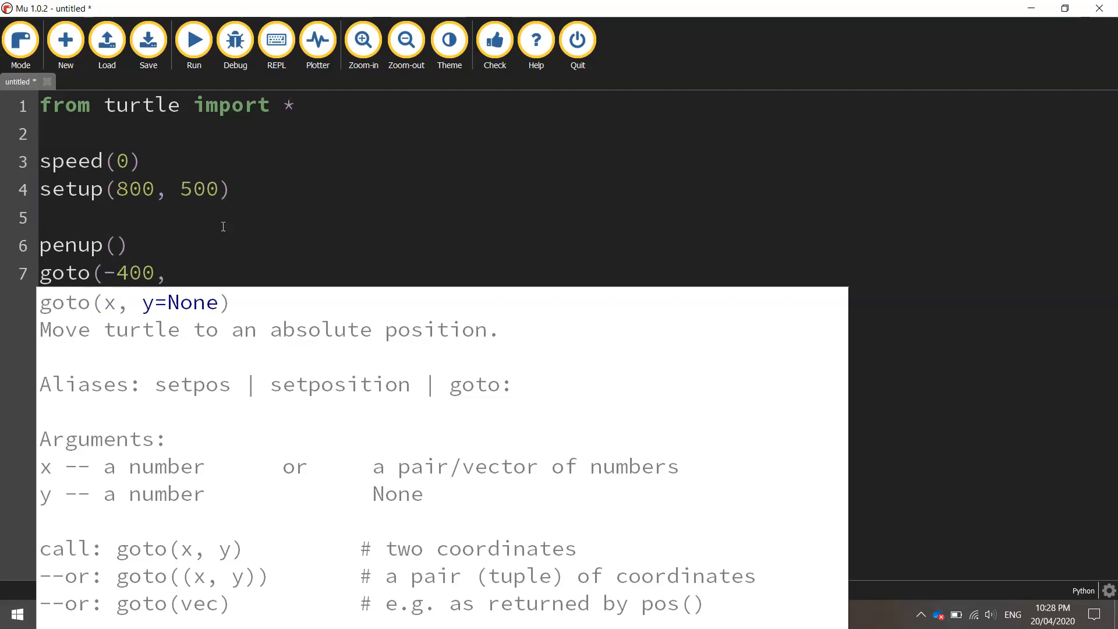
type("250)")
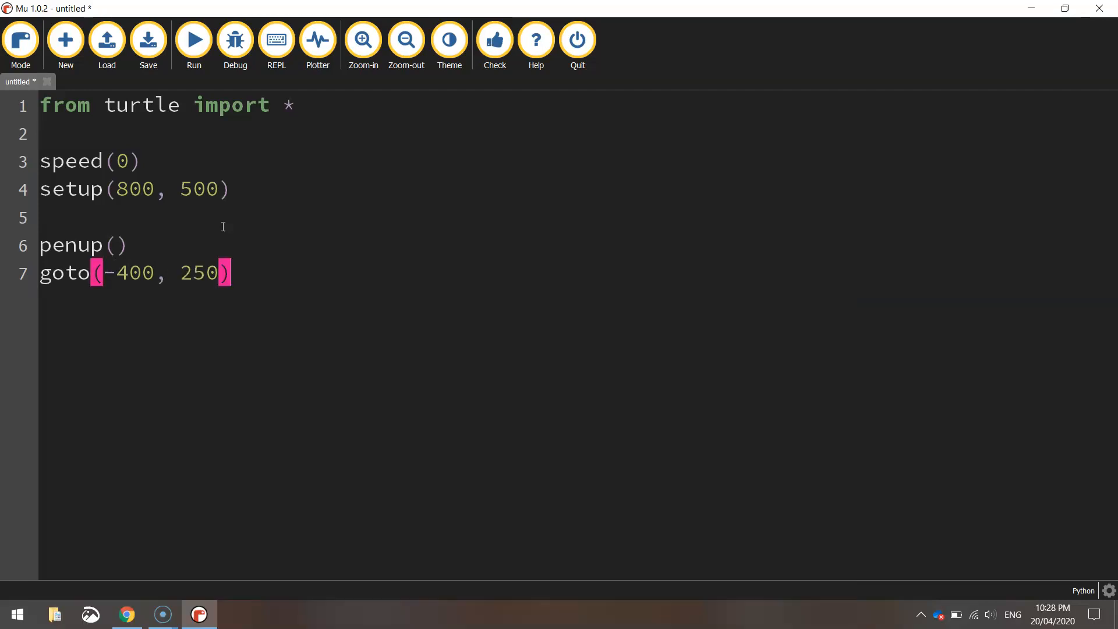
key("enter")
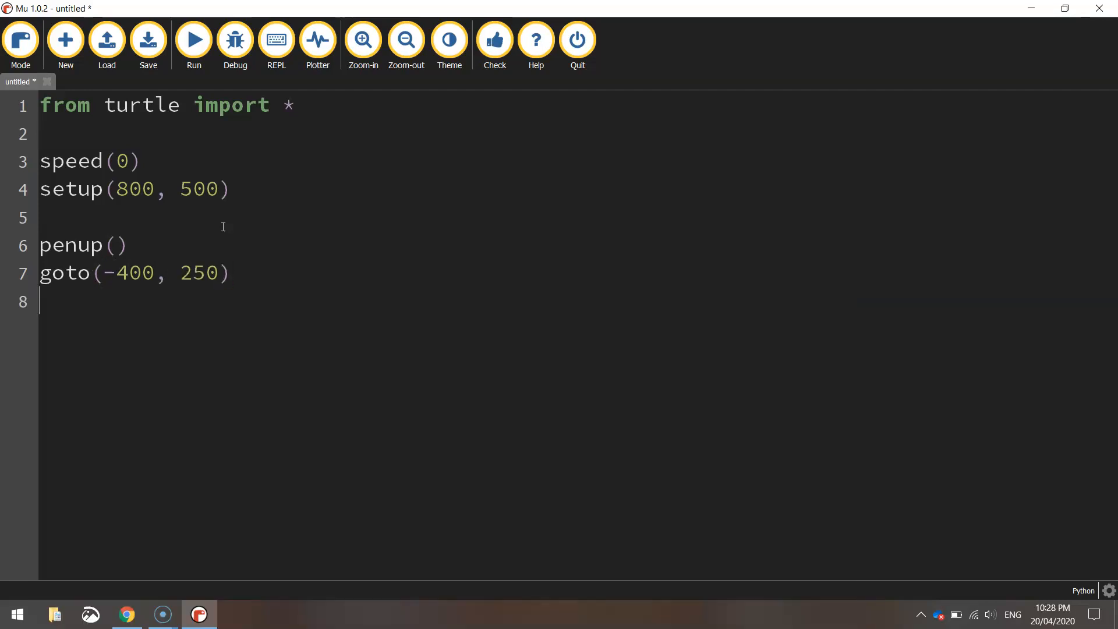
type("pendown")
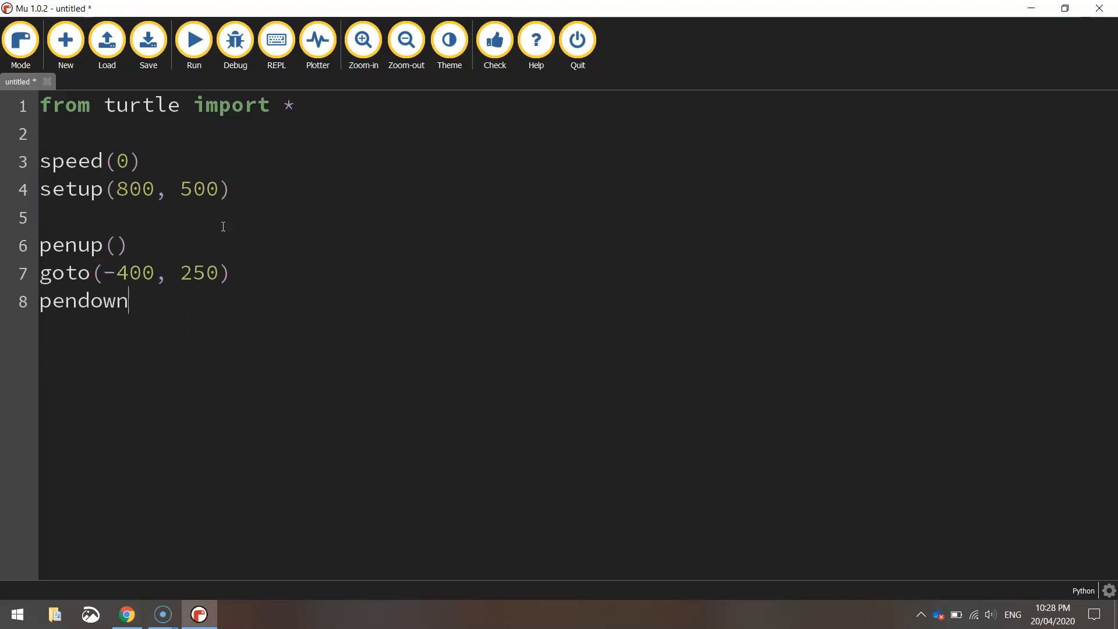
type("()")
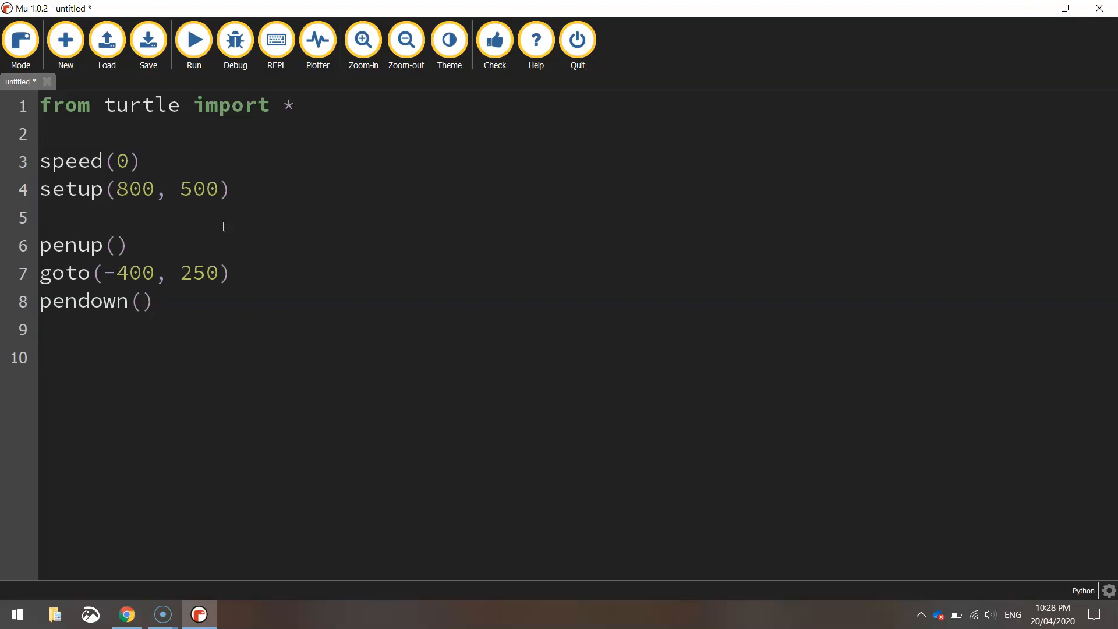
left_click(126, 614)
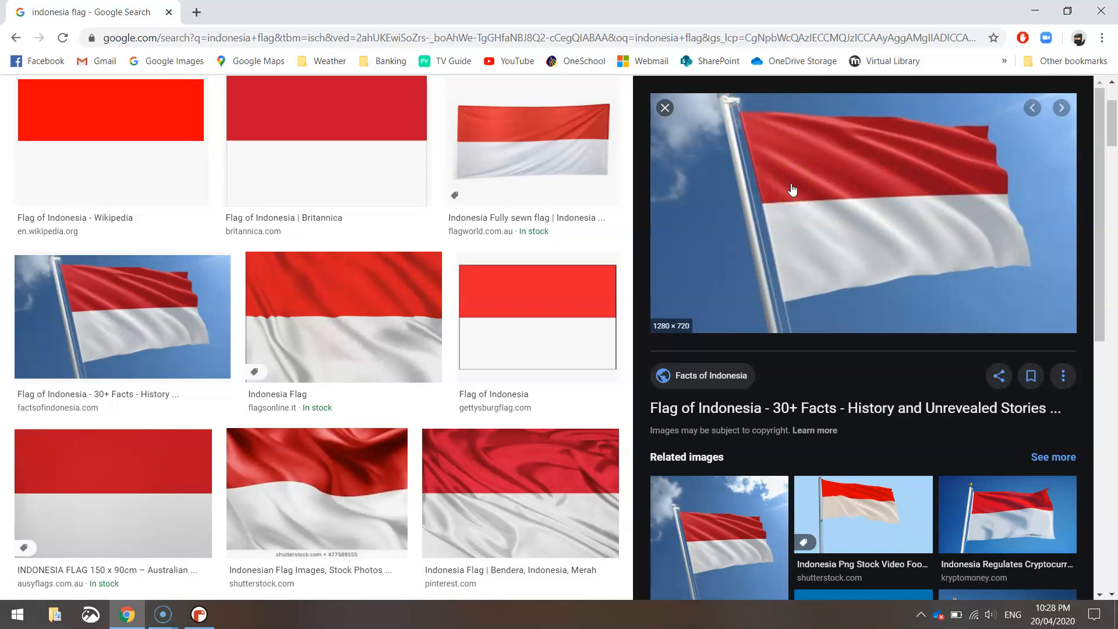
left_click(198, 614)
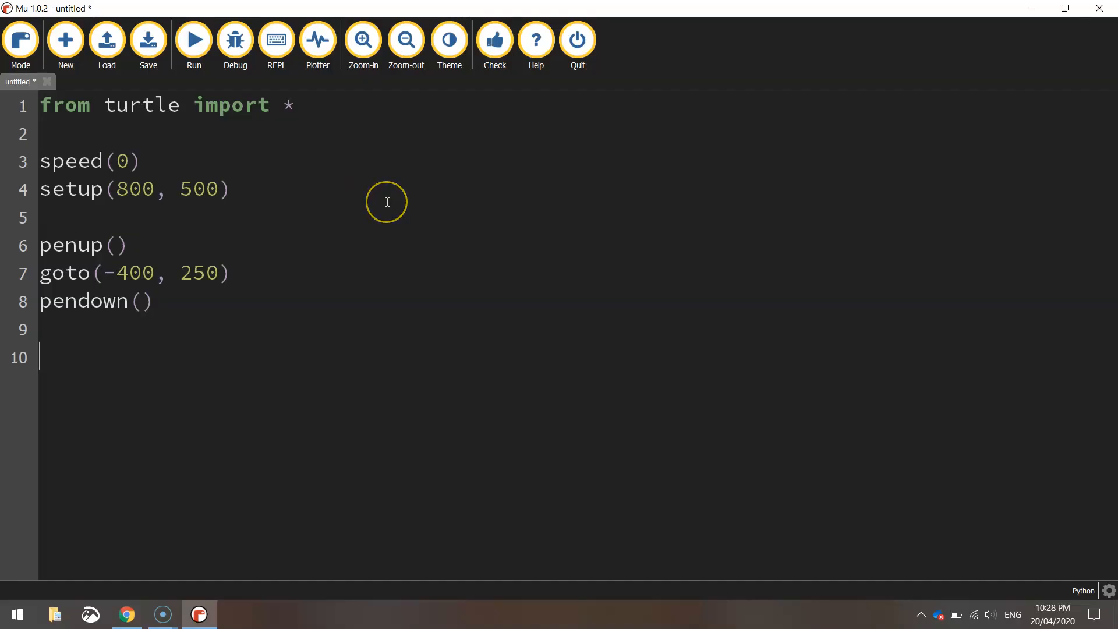
Write '# Red rectangle' with color("red"), begin_fill(), forward 800, right 90, forward 250, right 90, forward 800.
type("# Red re")
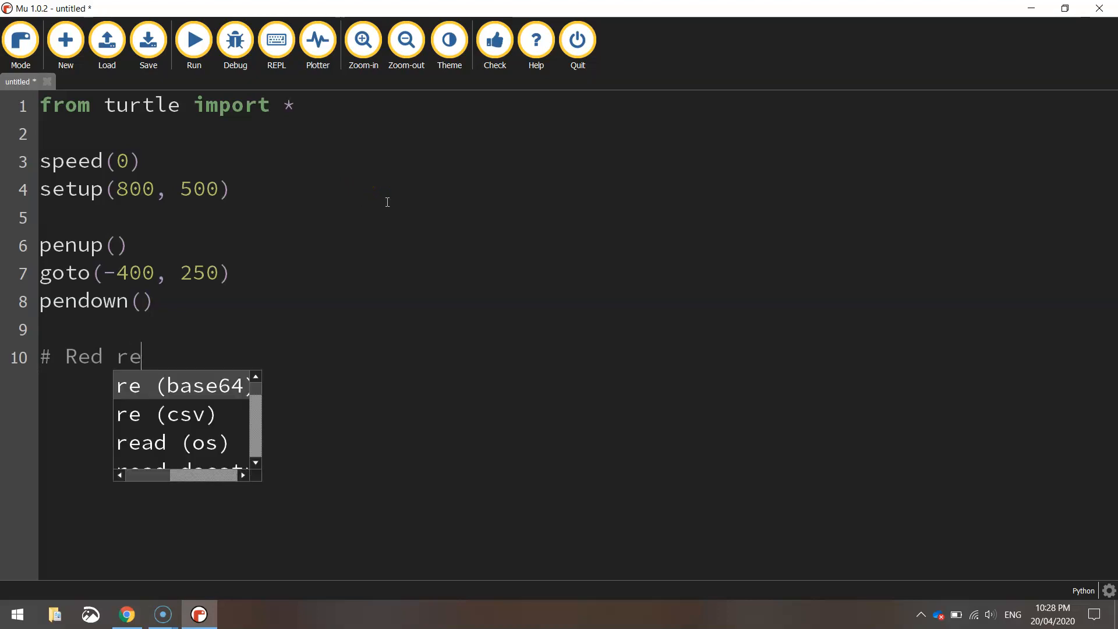
type("ctangle")
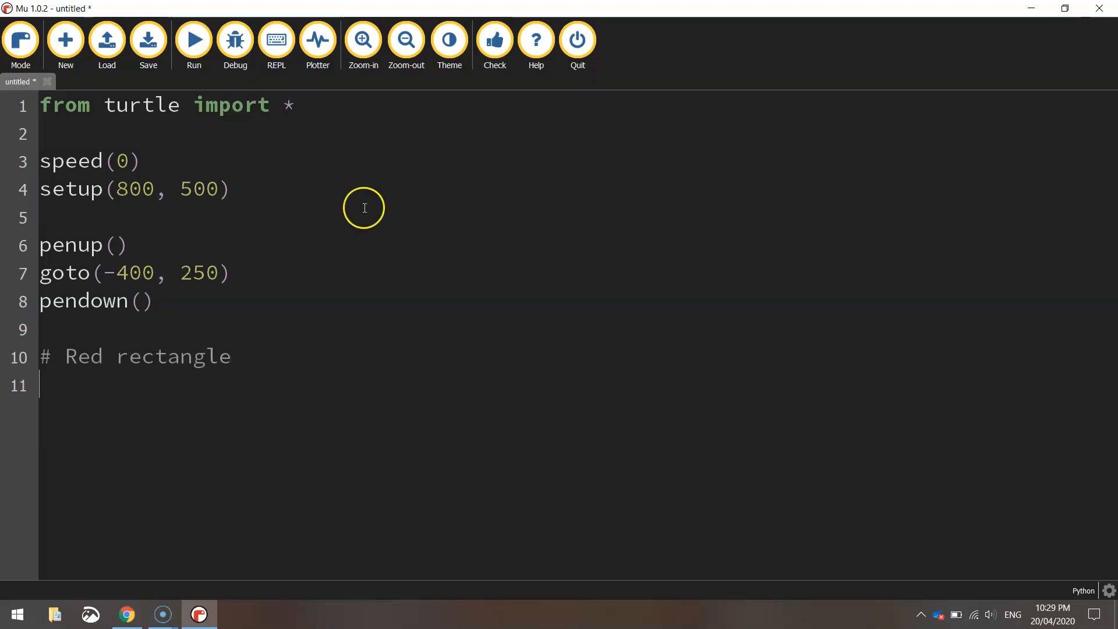
type("c")
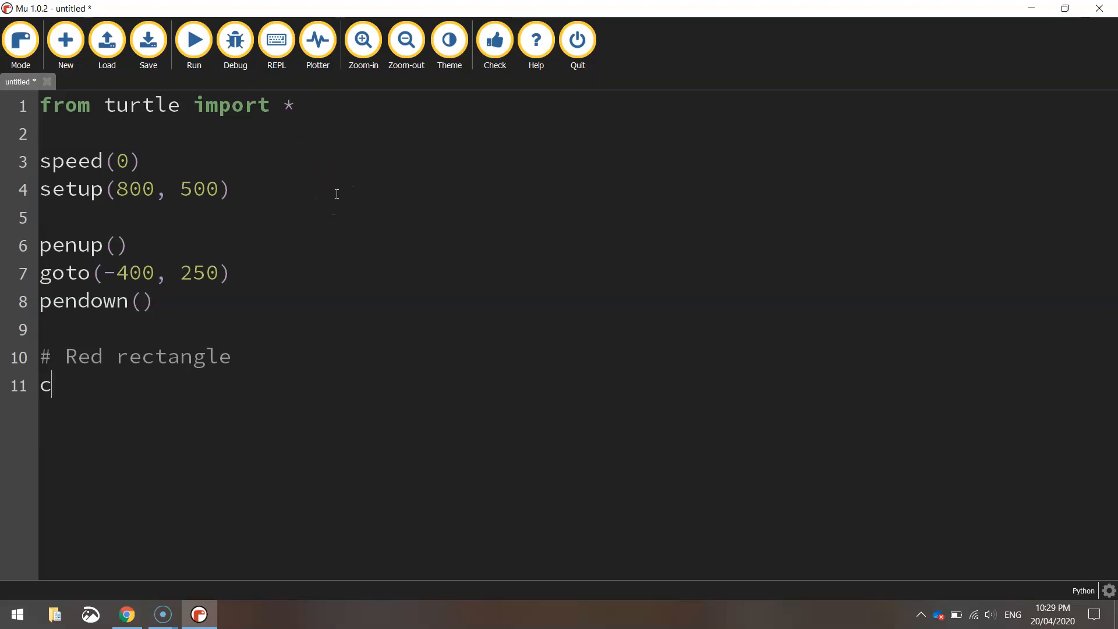
type("olor(")
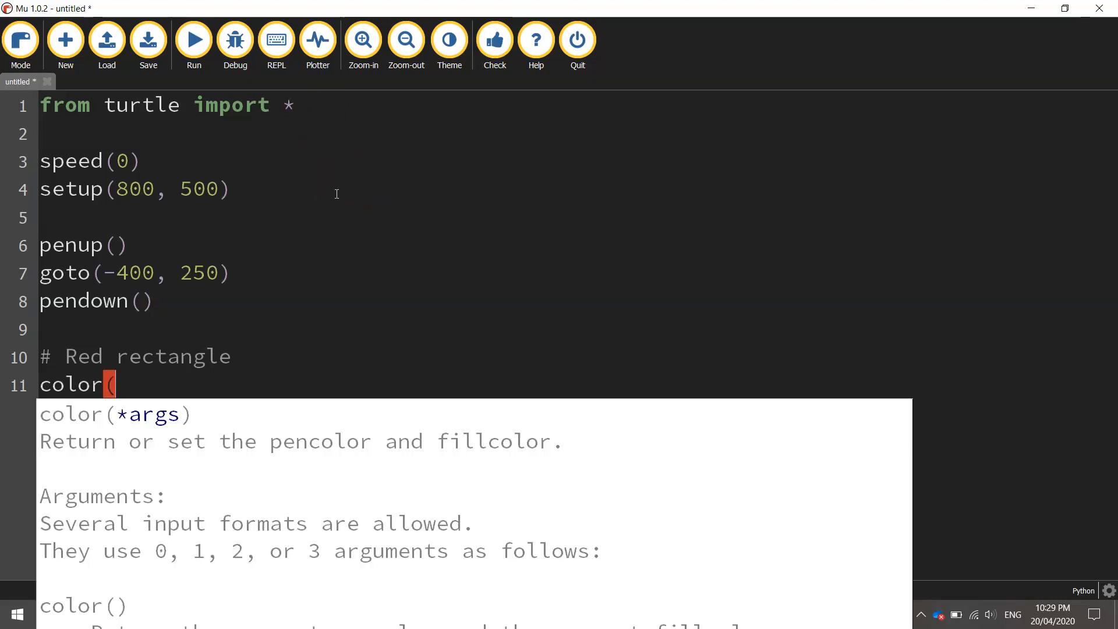
type("\"red\")")
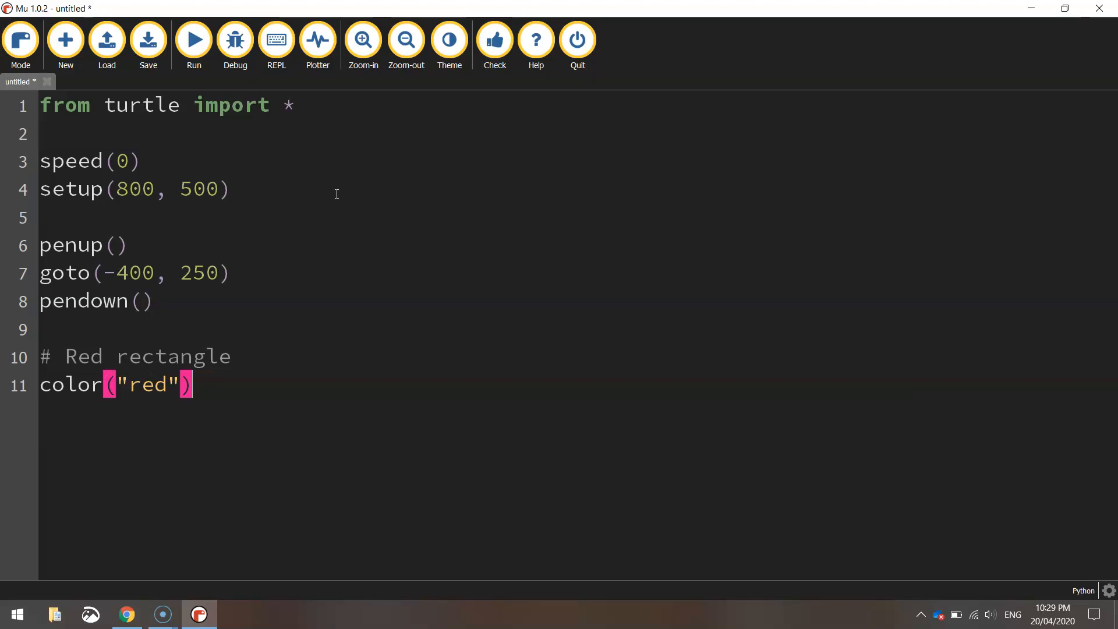
type("begin_fill(")
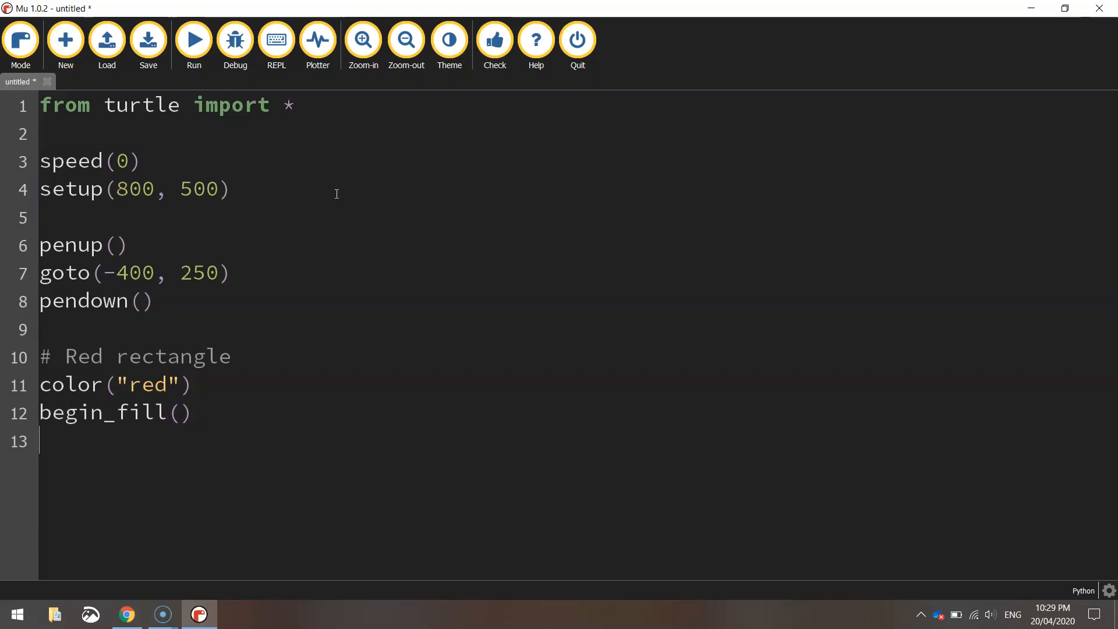
type("forward(8")
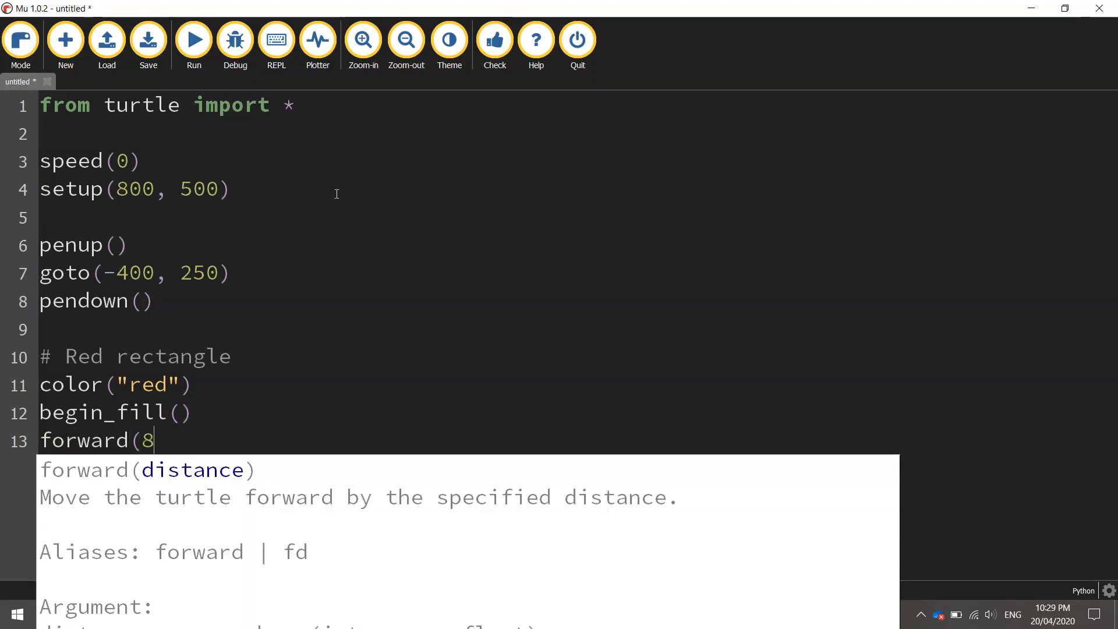
type("00)")
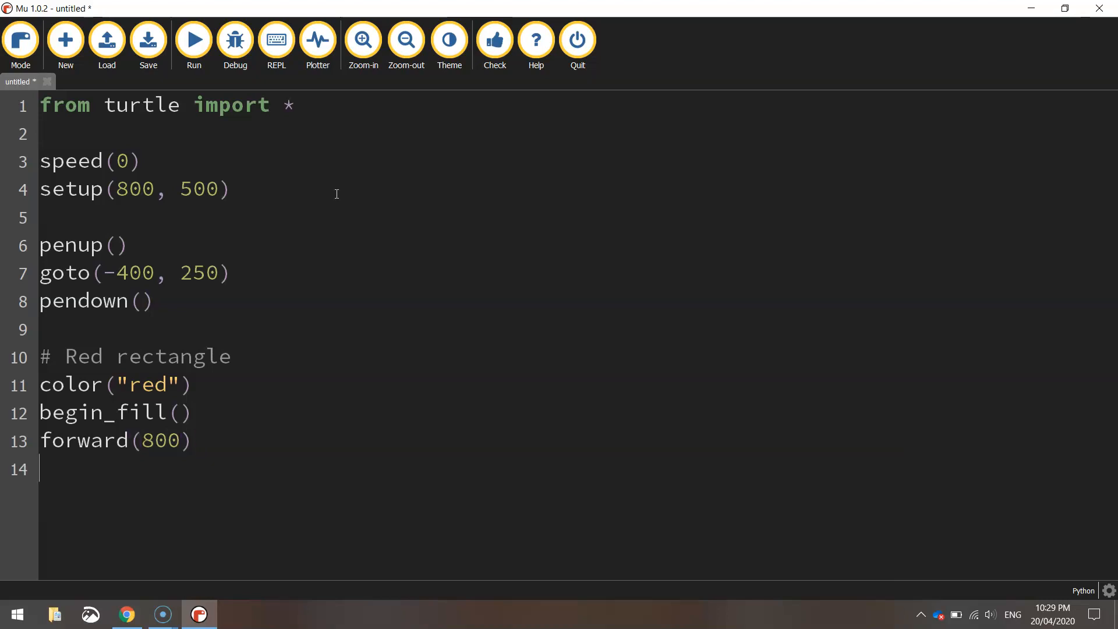
type("right(90)")
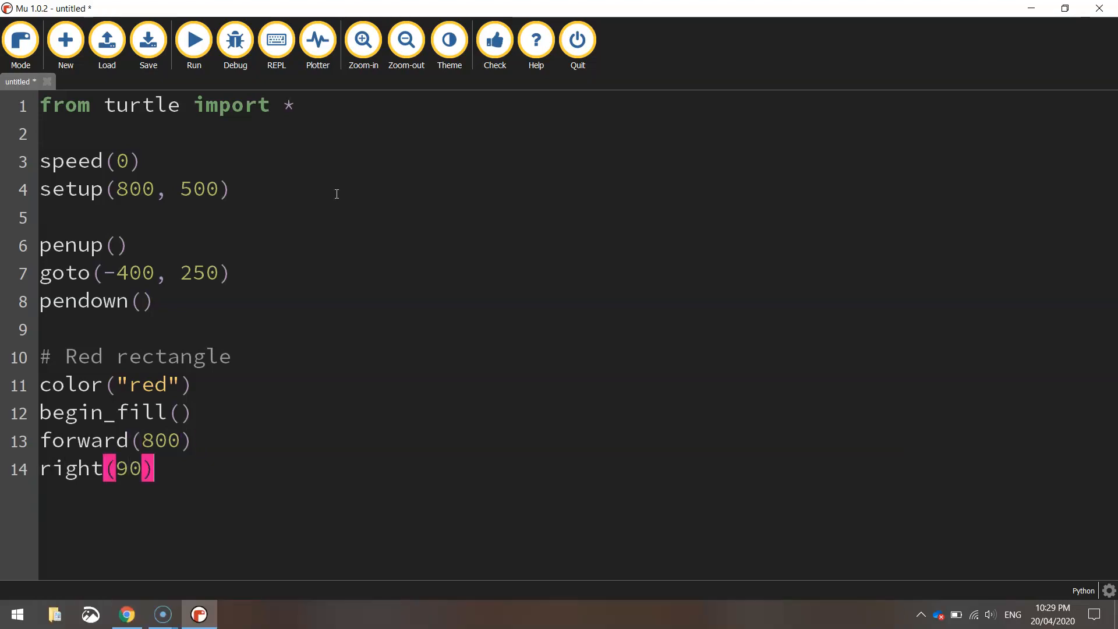
type("forward(250)")
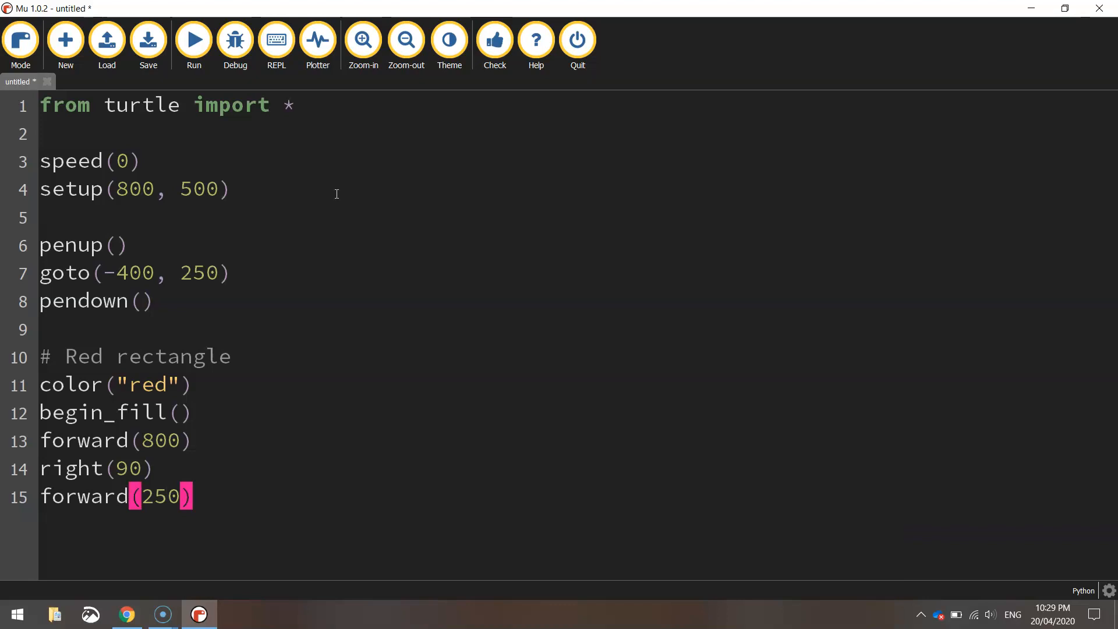
type("right(90)")
type("forward(800")
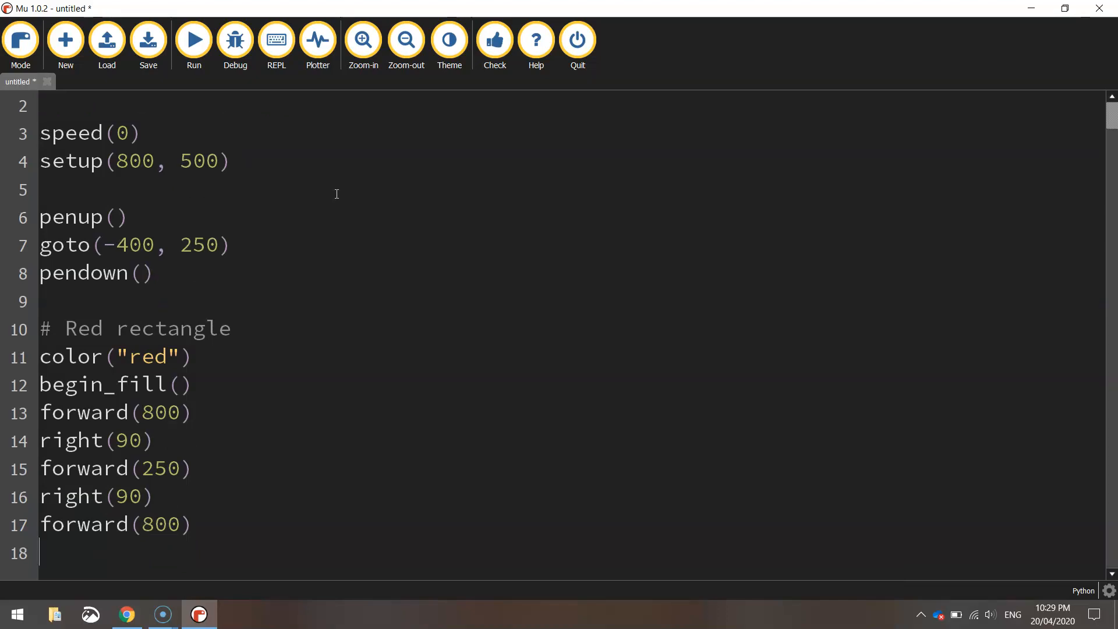
Close the red fill with end_fill() and end the script with hideturtle().
type("e")
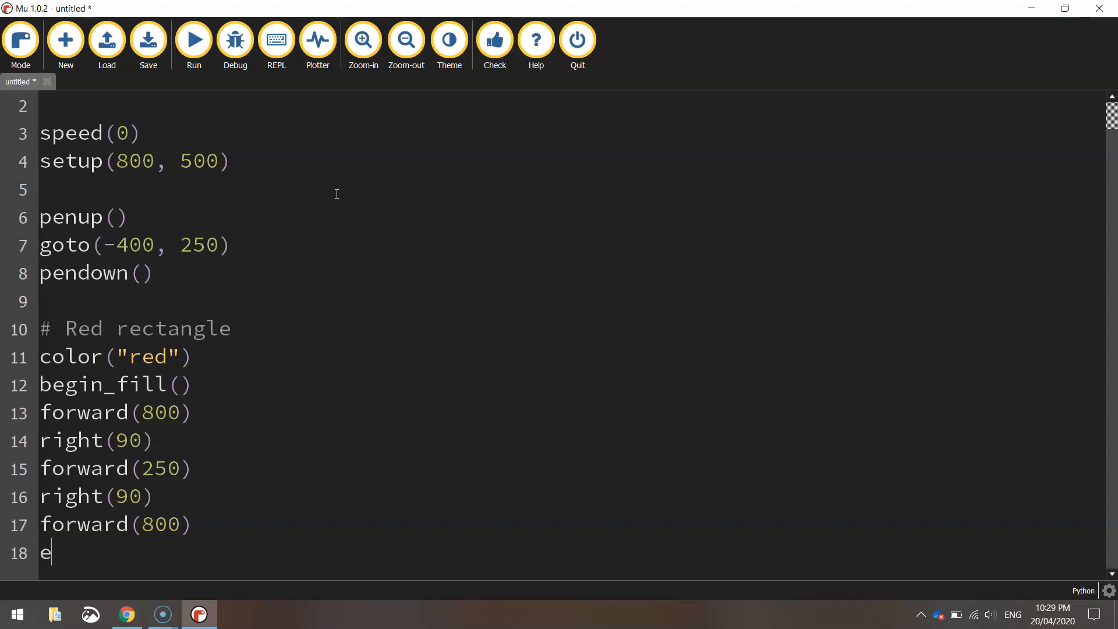
type("nd_fill()")
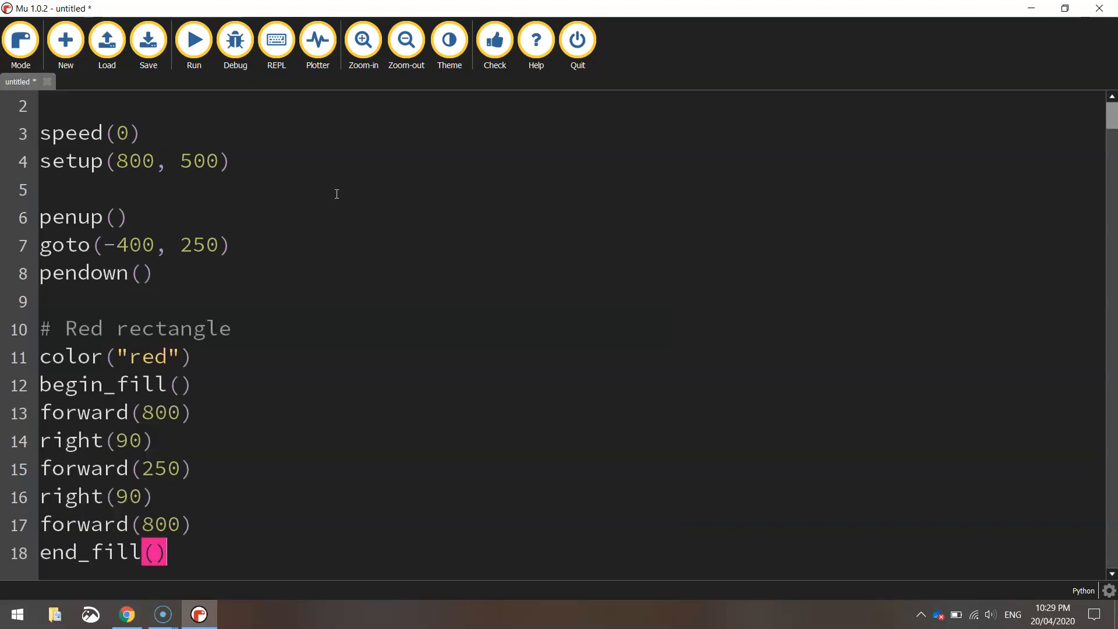
type("hideturtle()")
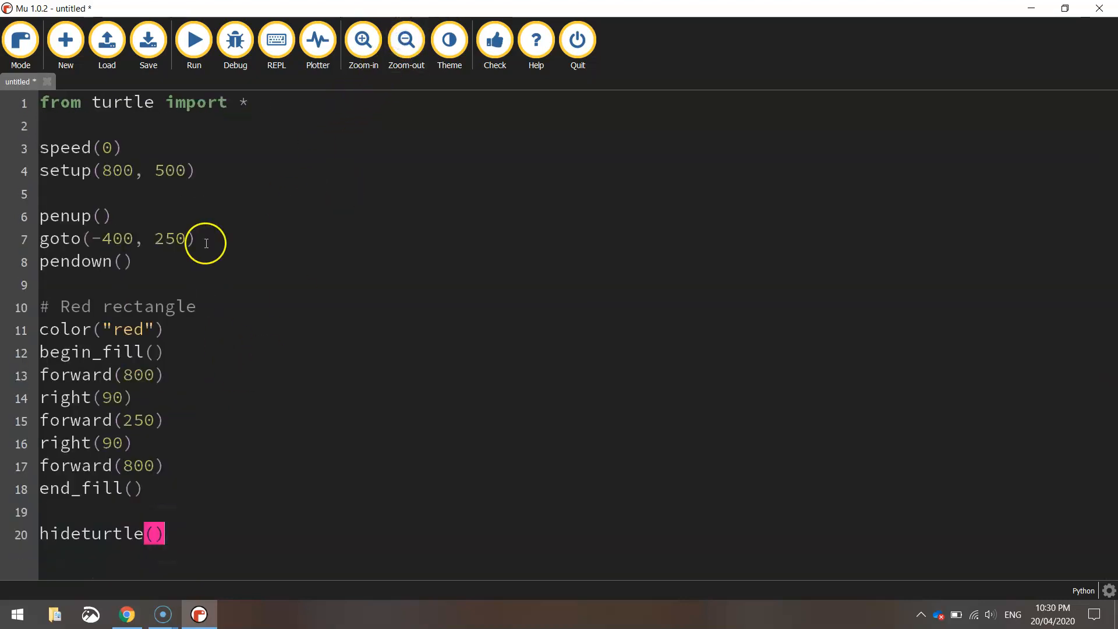
Save the script as 'Indonesia Flag.py'.
left_click(148, 39)
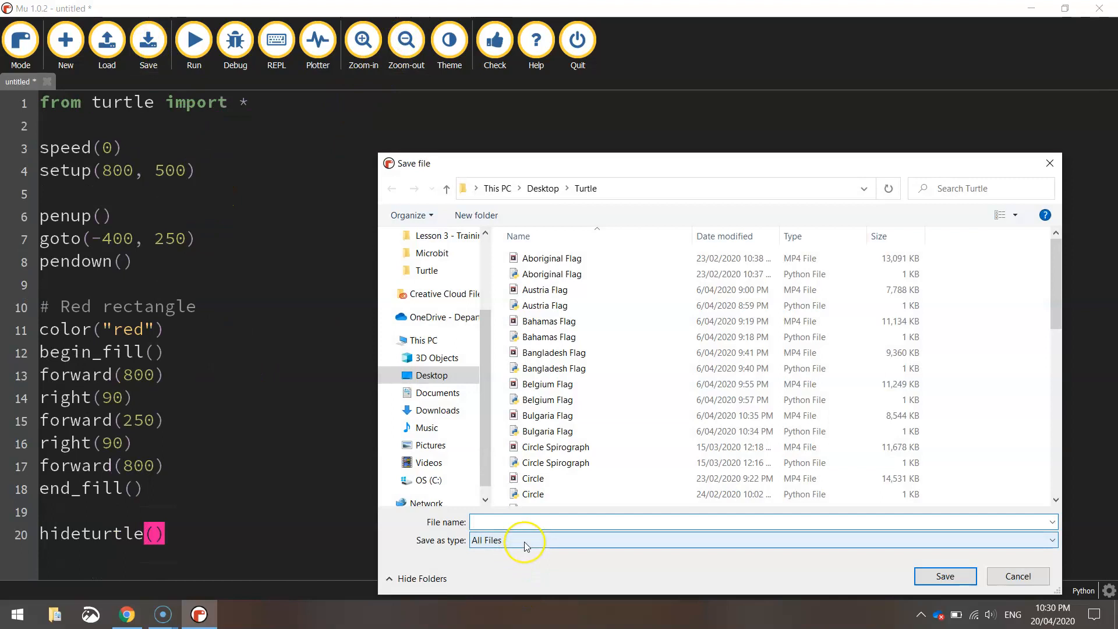
type("Indonesia Flag")
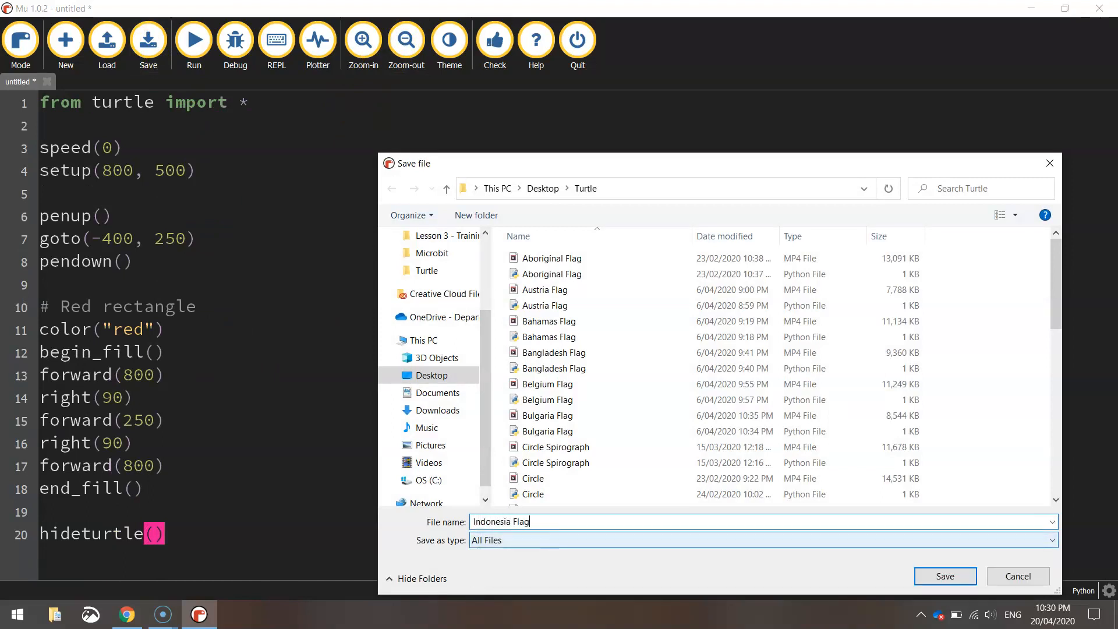
left_click(944, 576)
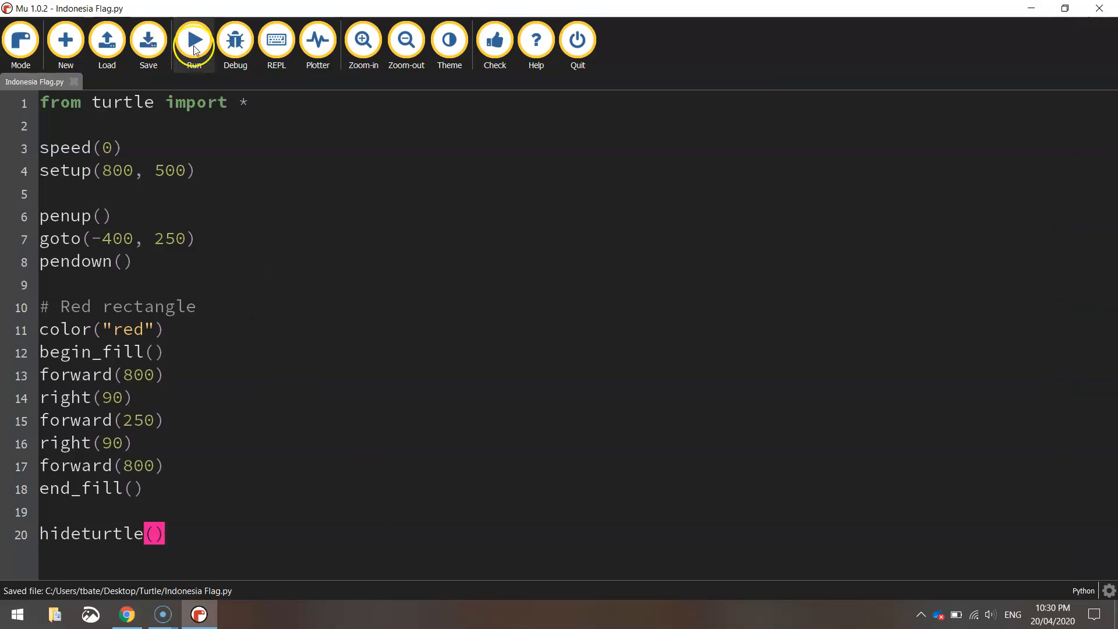
Run Indonesia Flag.py to display the red-over-white turtle drawing.
left_click(193, 39)
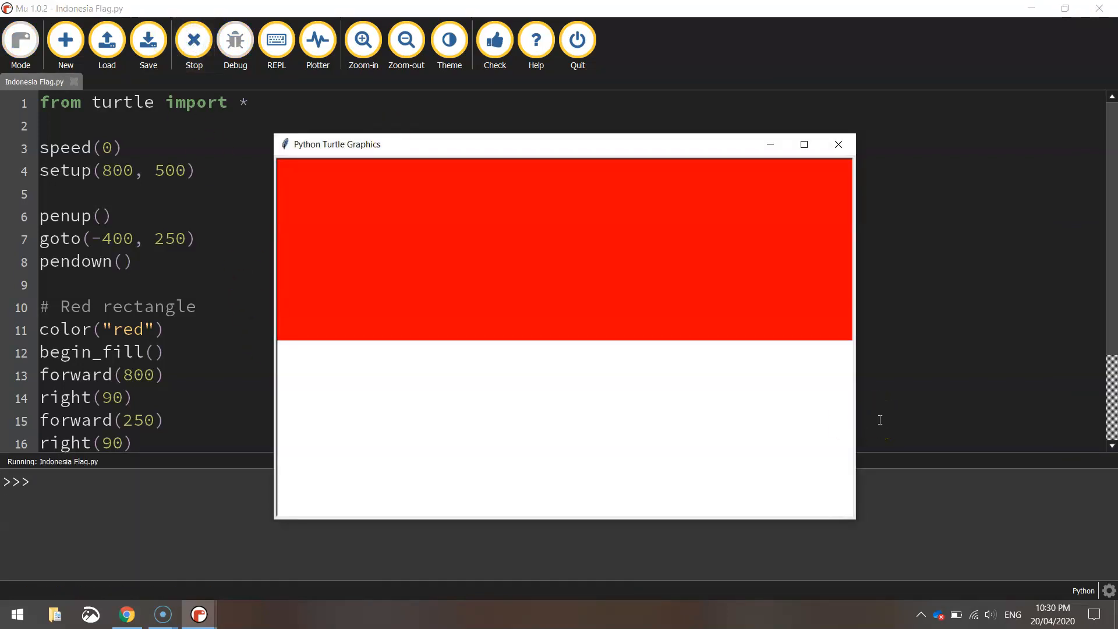
mouse_move(41, 578)
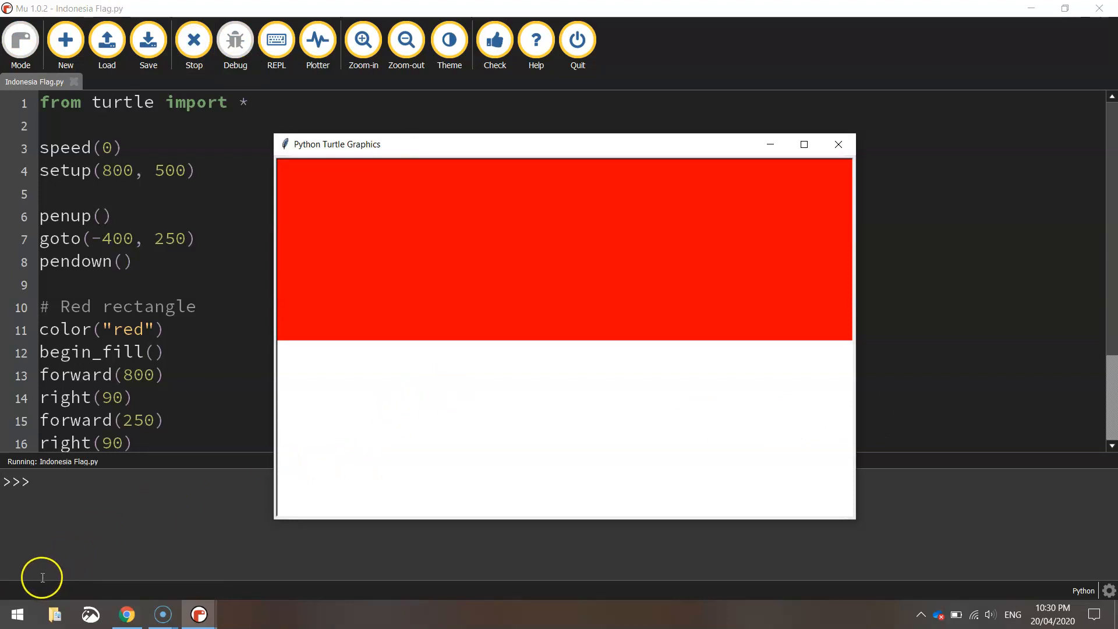